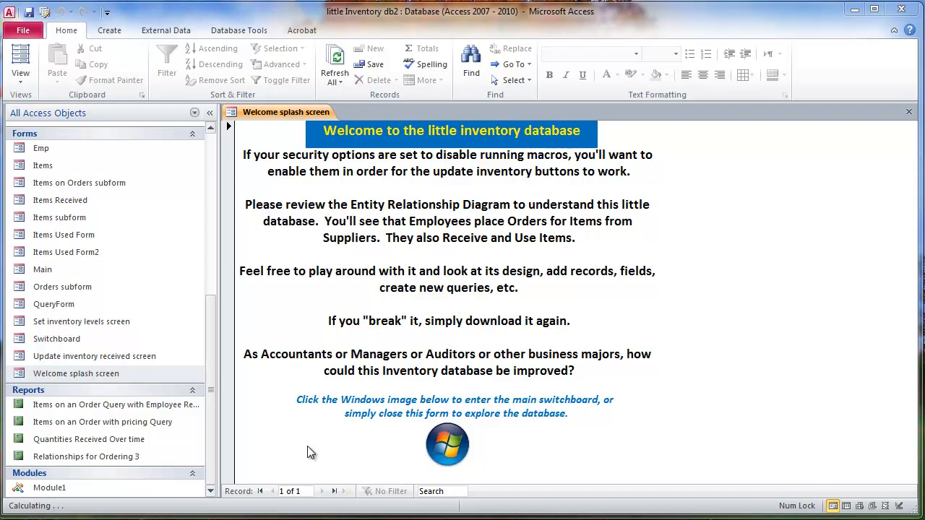
mouse_move(357, 24)
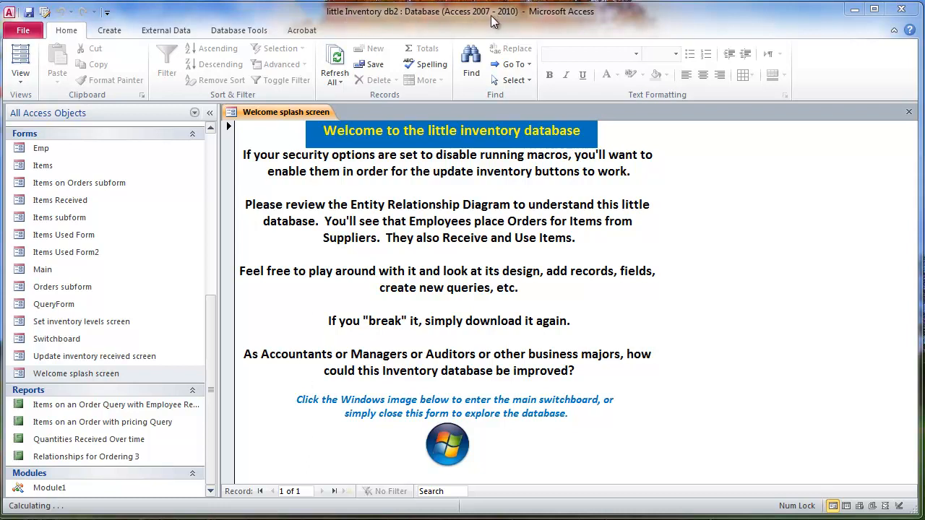
mouse_move(441, 446)
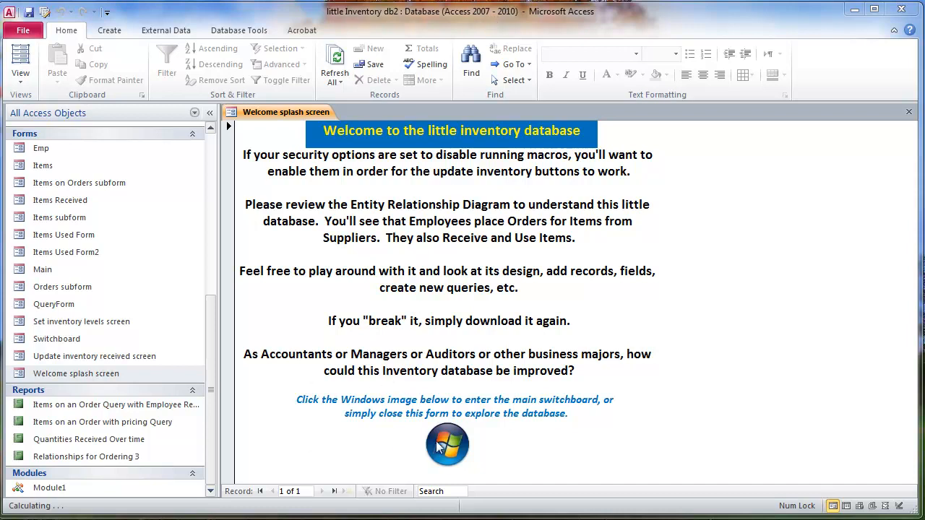
Step: Dismiss the splash screen and the welcome message so no forms remain open
left_click(447, 445)
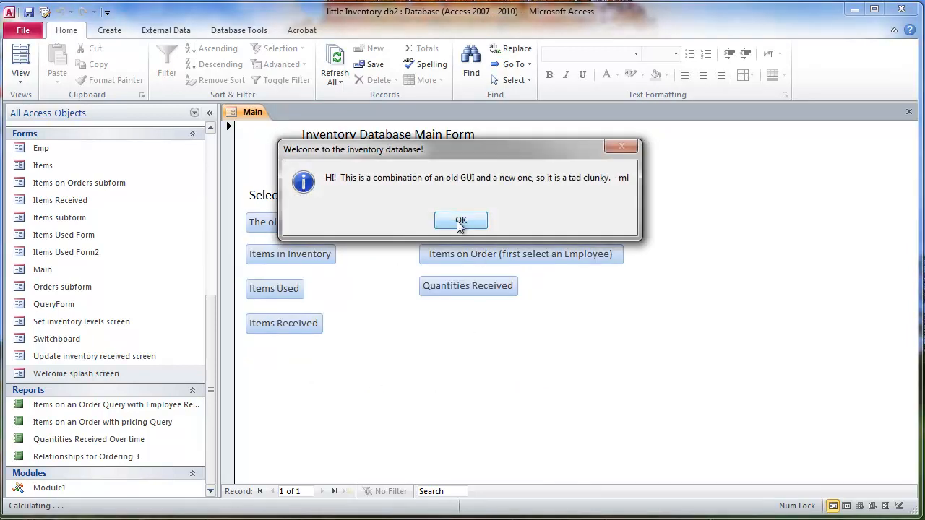
left_click(460, 220)
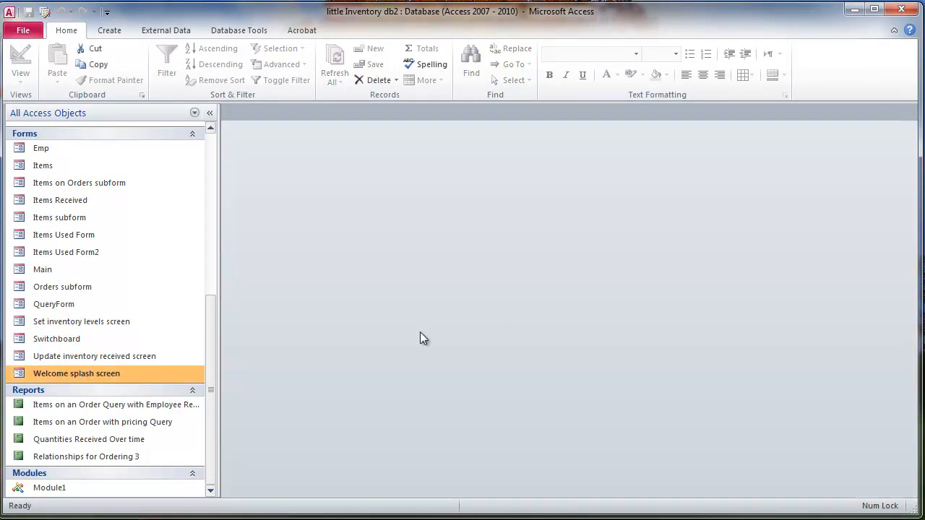
mouse_move(294, 384)
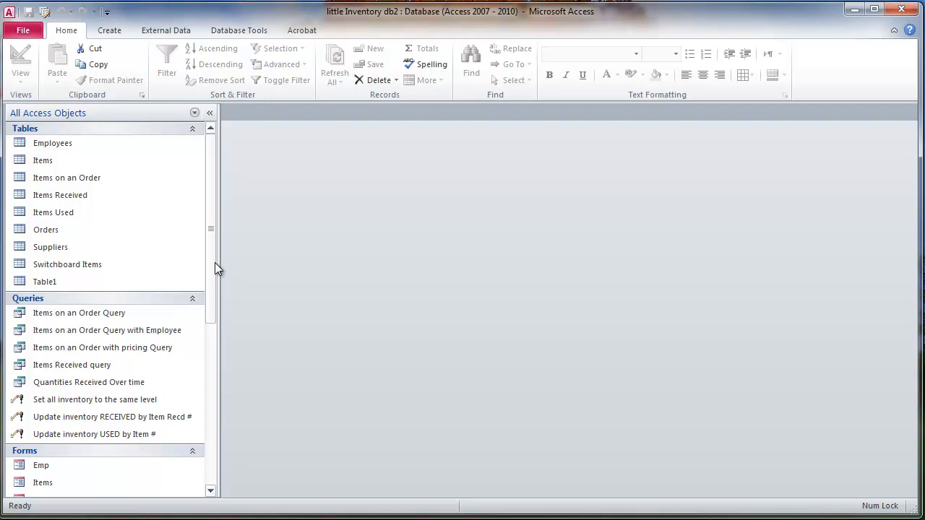
mouse_move(212, 315)
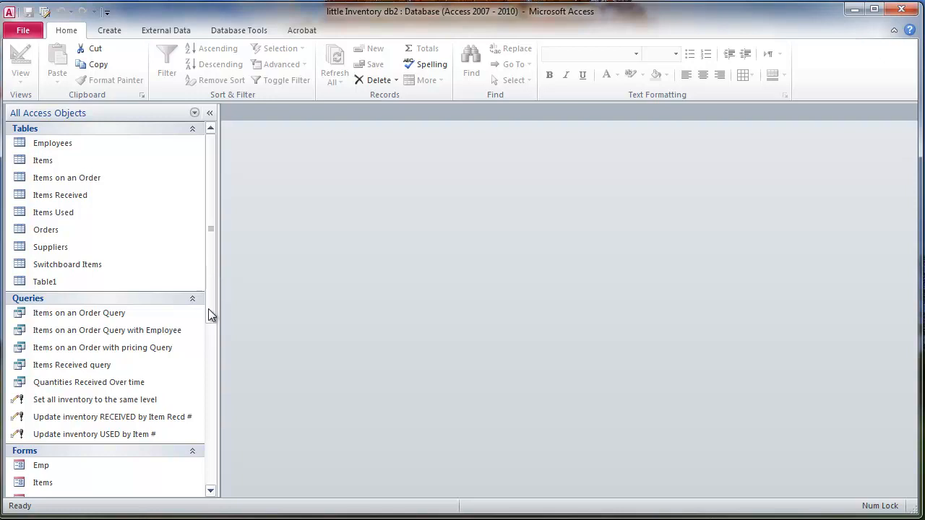
mouse_move(210, 316)
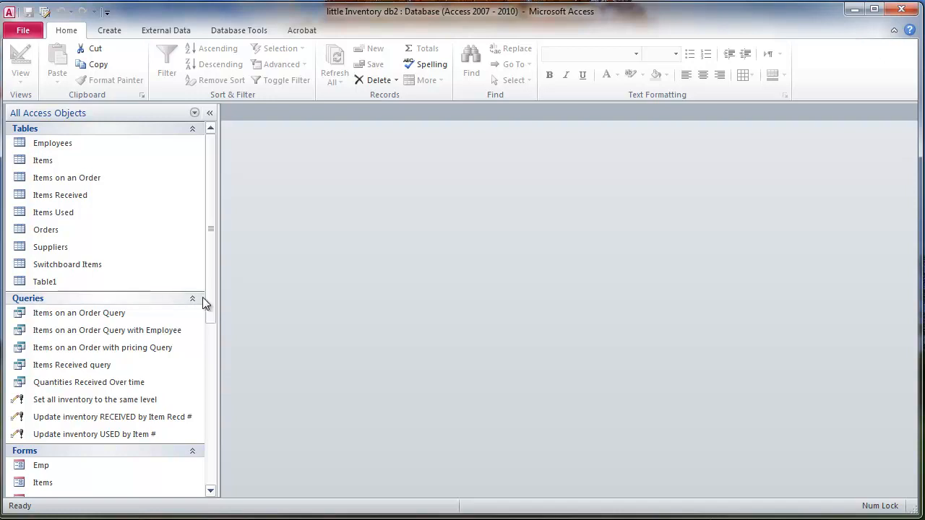
Step: Build a quick form from the Items on an Order table and narrow its field boxes
double_click(66, 178)
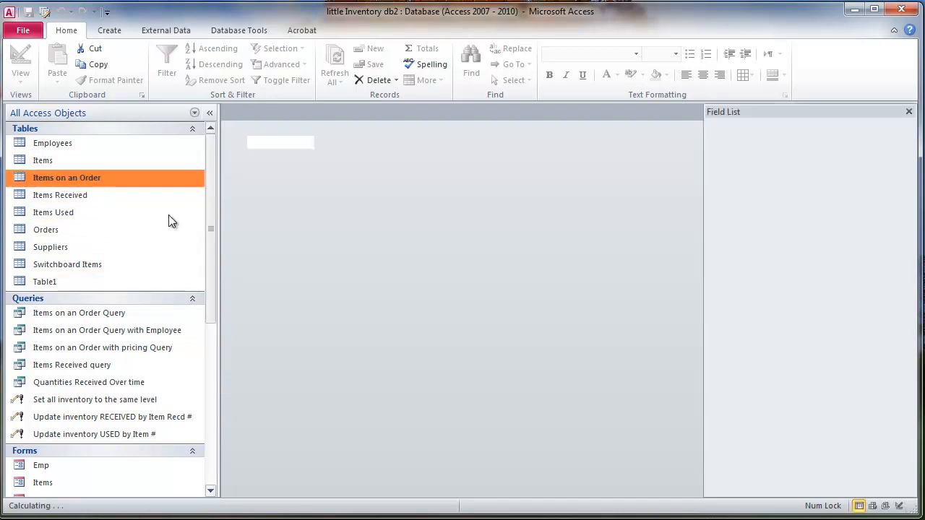
double_click(67, 177)
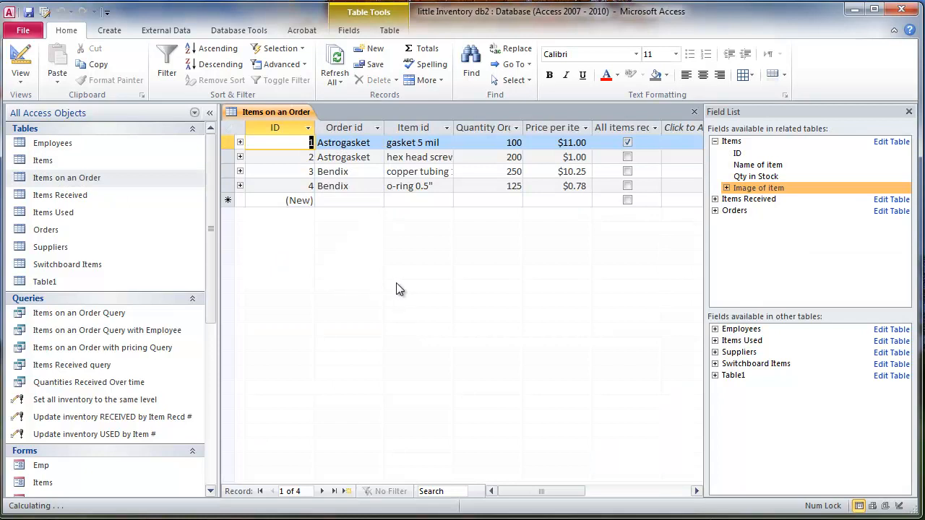
mouse_move(411, 291)
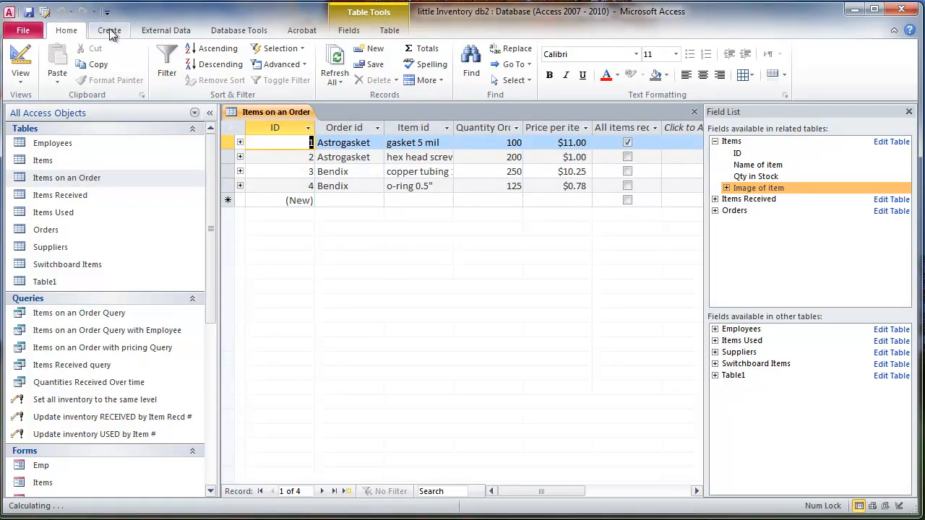
left_click(108, 31)
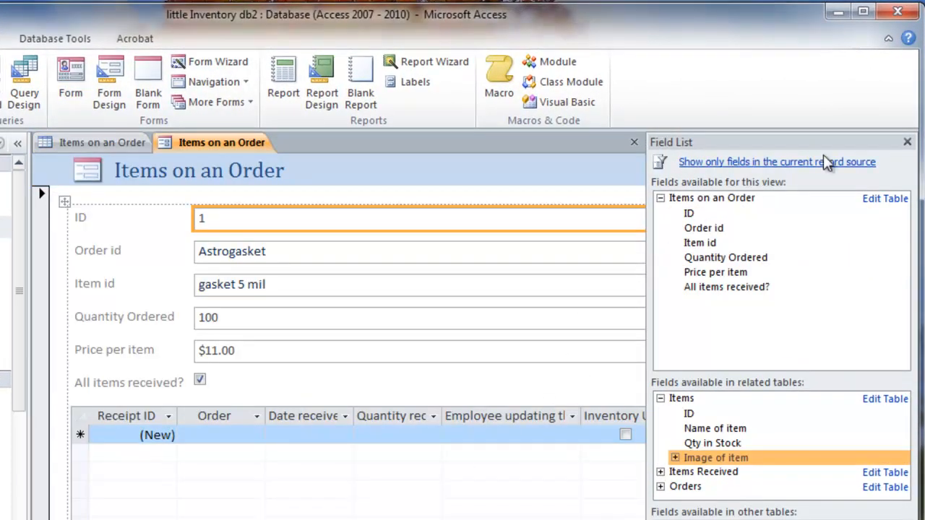
left_click(908, 142)
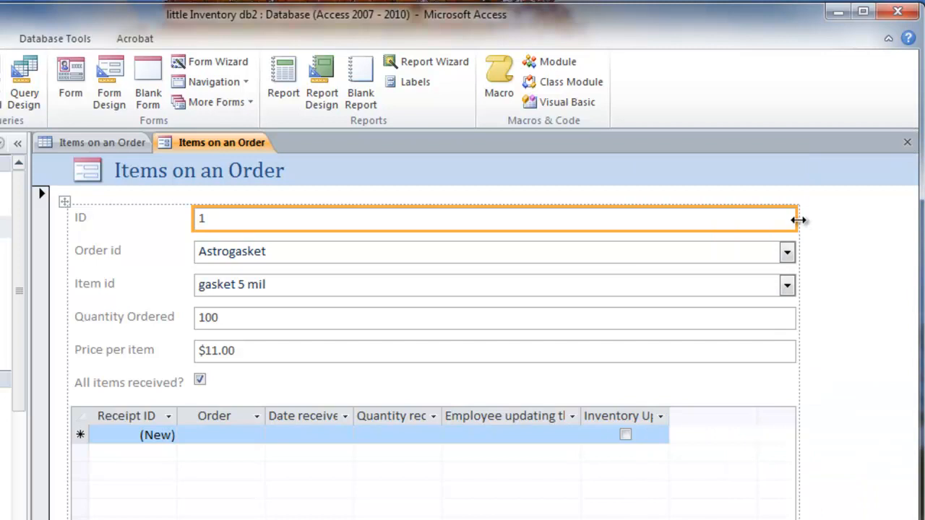
left_click_drag(799, 220, 404, 220)
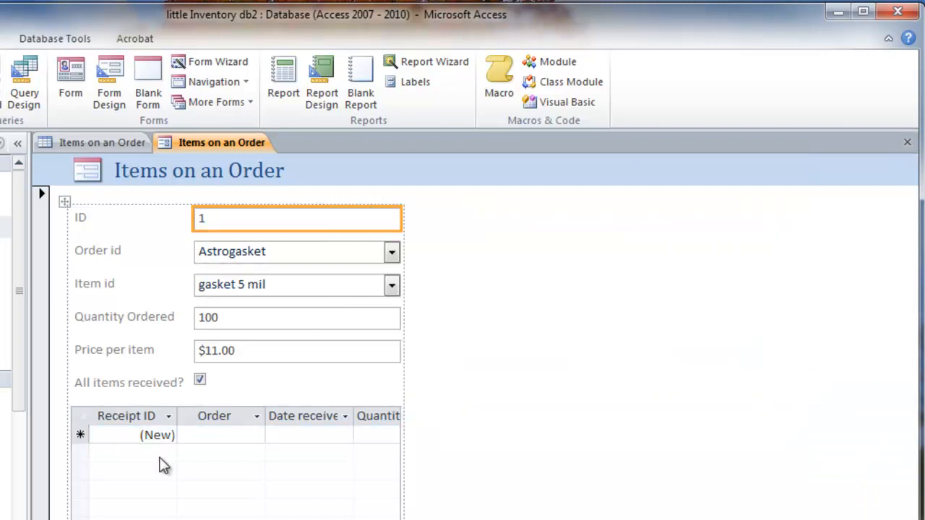
mouse_move(160, 486)
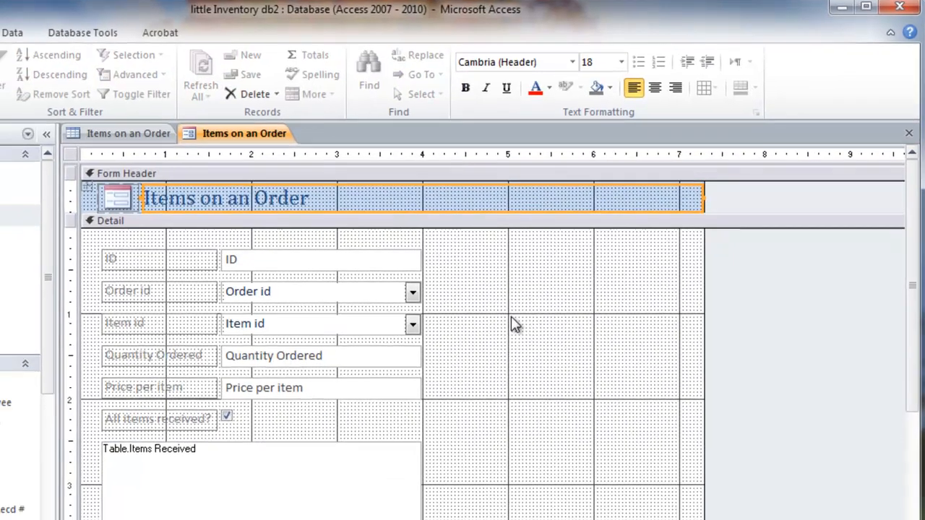
Step: Add the Image of item field from the Items table onto the form's detail area
left_click(302, 12)
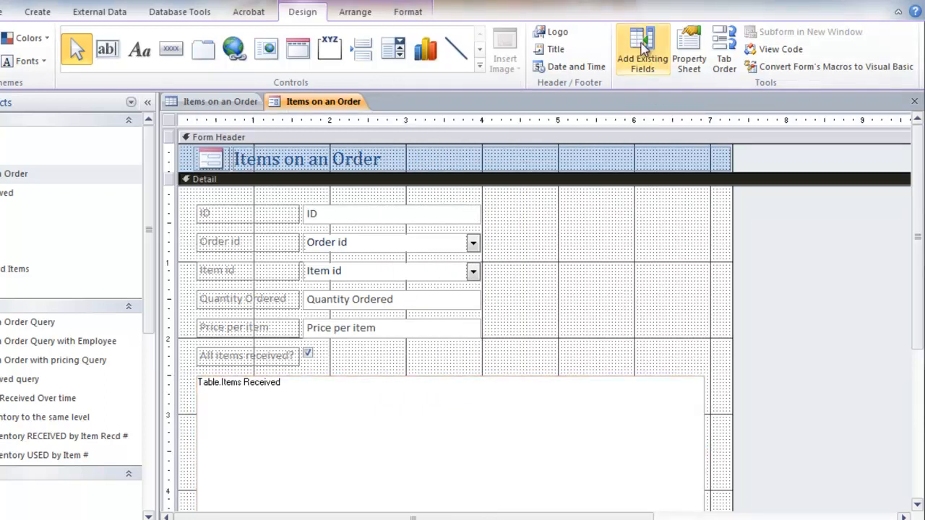
left_click(642, 48)
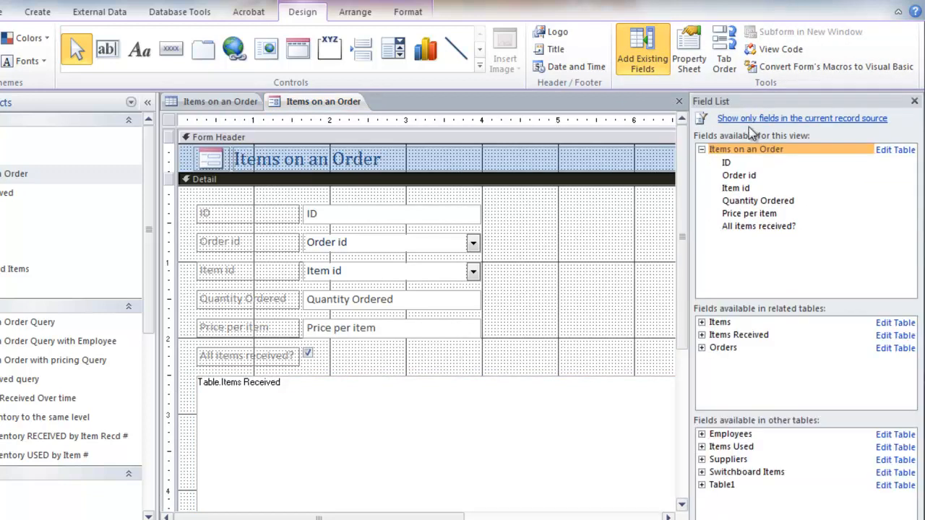
left_click(701, 322)
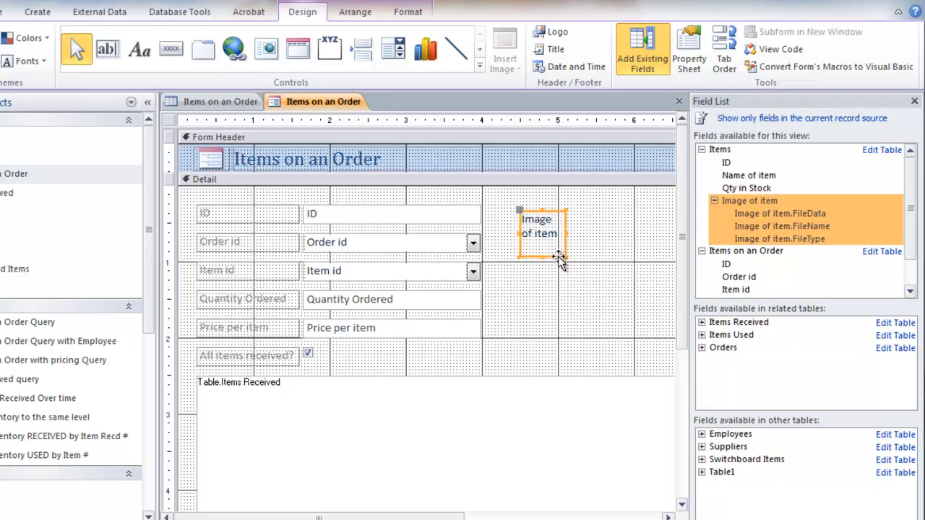
left_click_drag(560, 256, 668, 368)
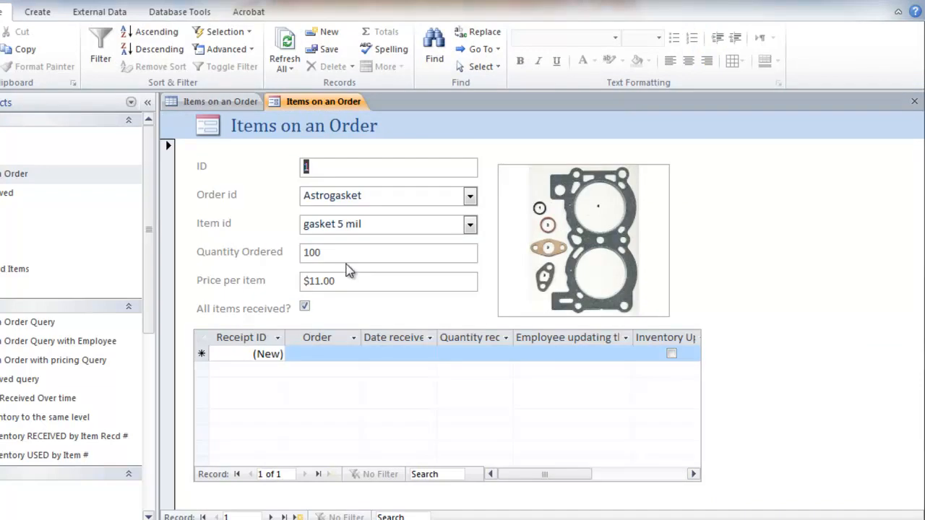
mouse_move(388, 302)
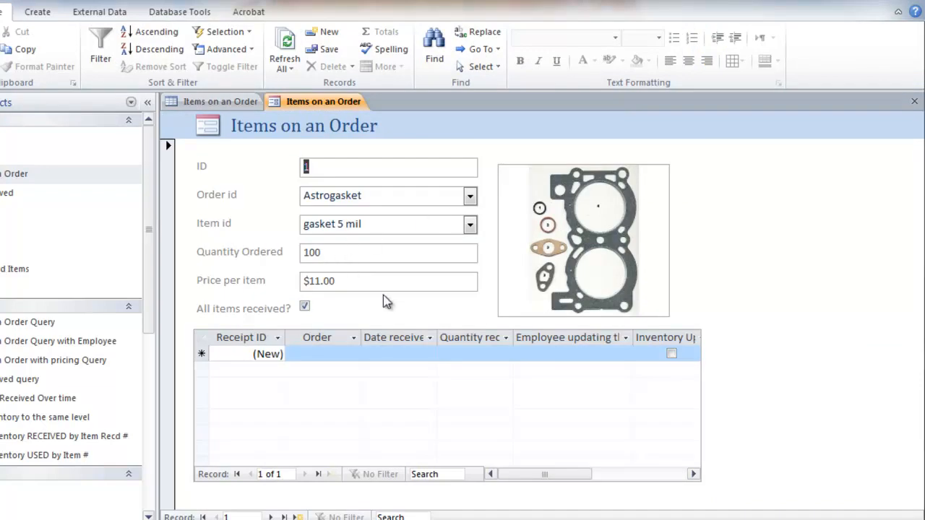
Step: Check the Order id dropdown and save the form as 'Items on an Order form'
left_click(469, 195)
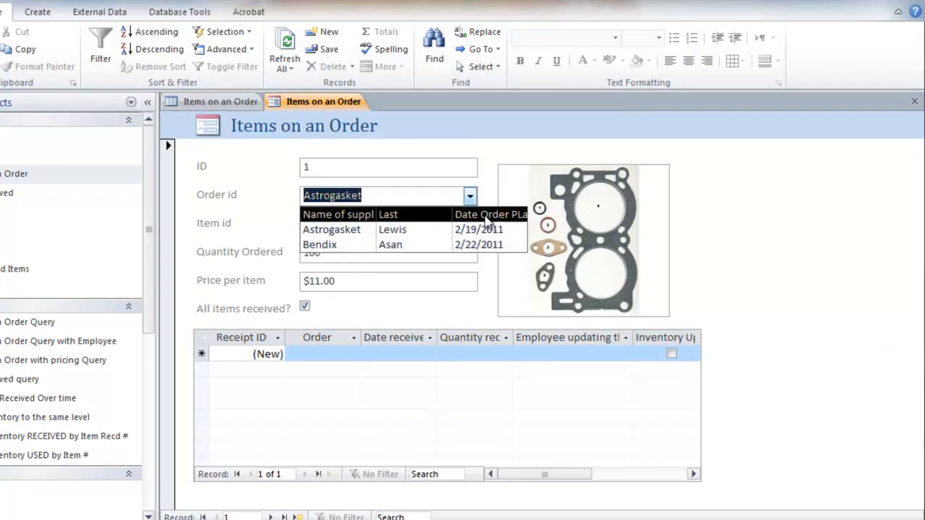
mouse_move(495, 230)
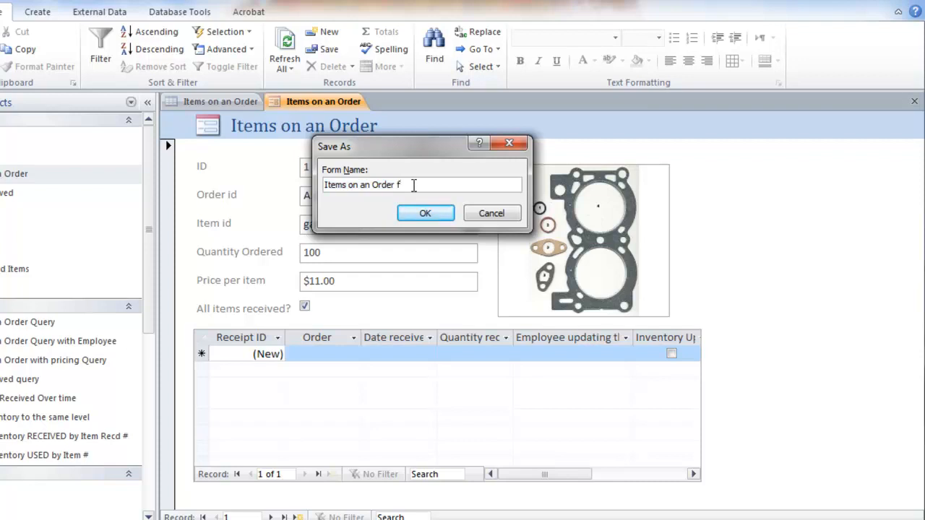
left_click(425, 212)
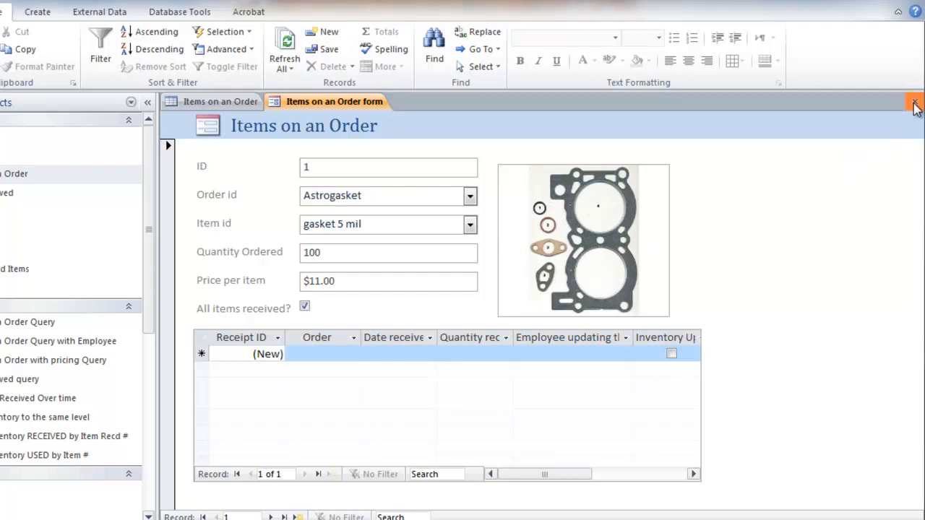
Step: Start a new query design with the Items, Suppliers, Items on an Order and Orders tables
left_click(915, 103)
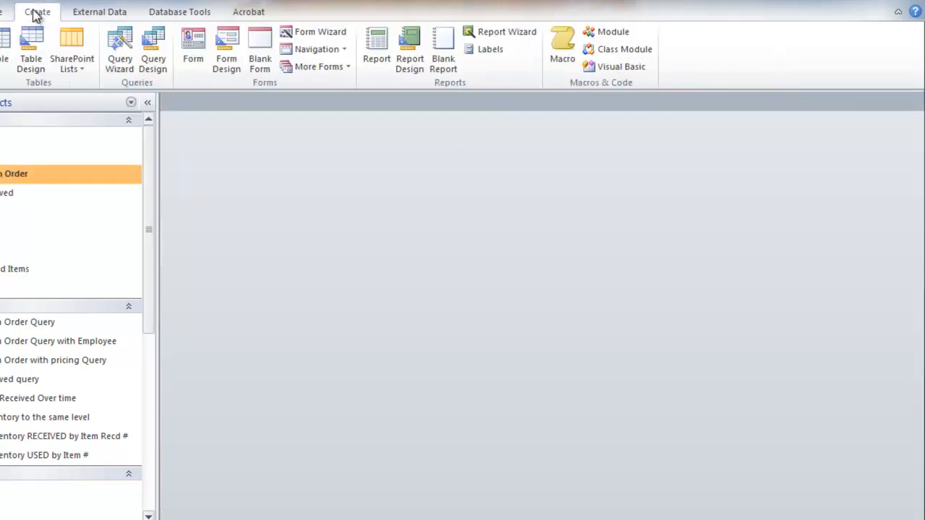
mouse_move(153, 50)
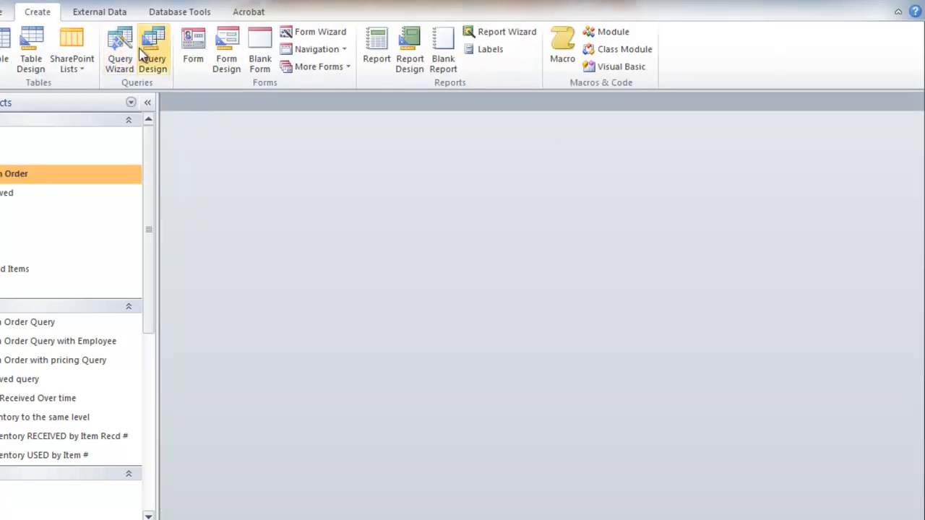
left_click(153, 48)
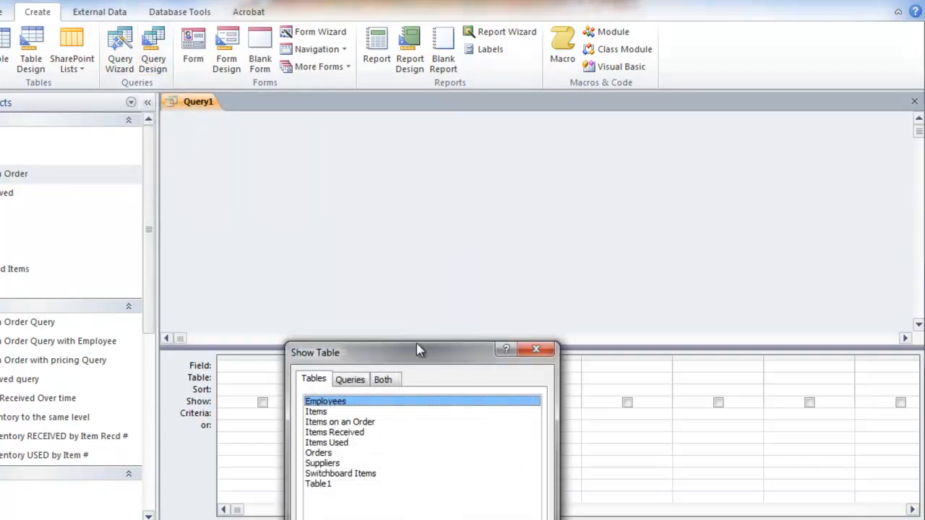
double_click(316, 412)
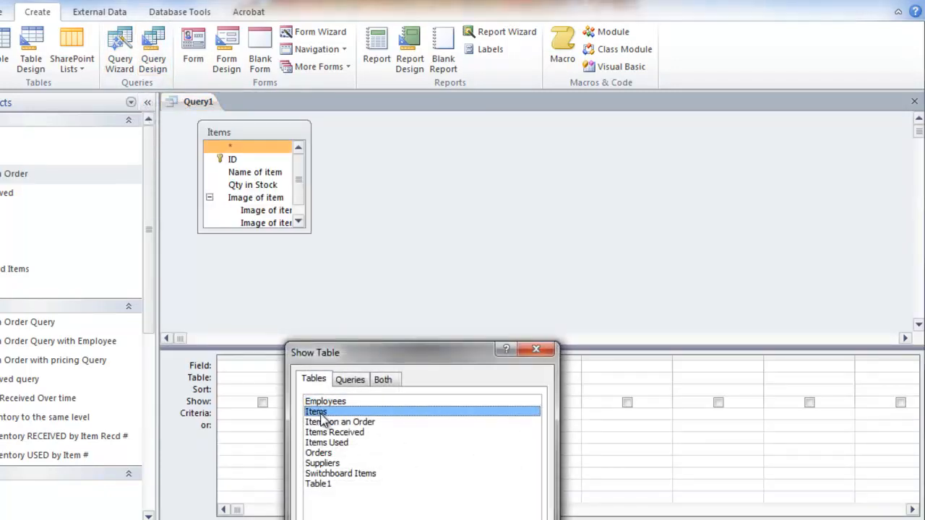
double_click(322, 464)
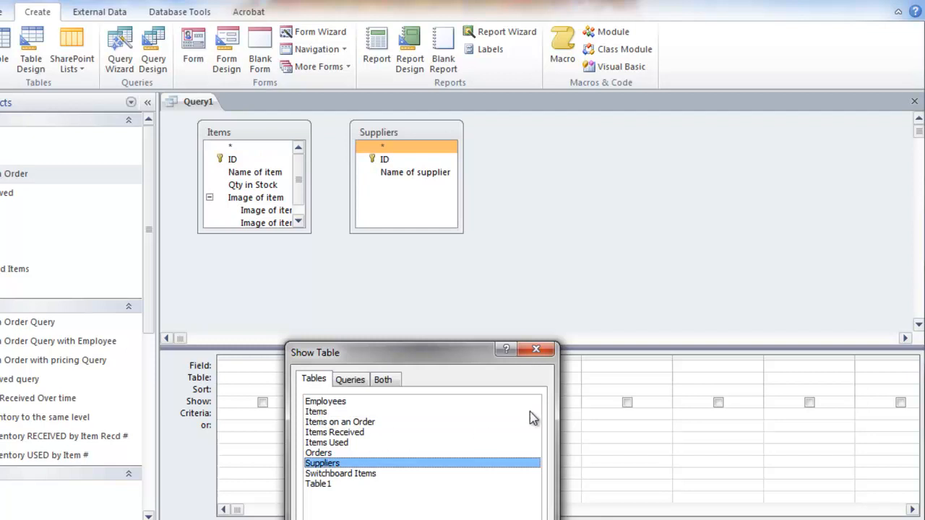
mouse_move(527, 418)
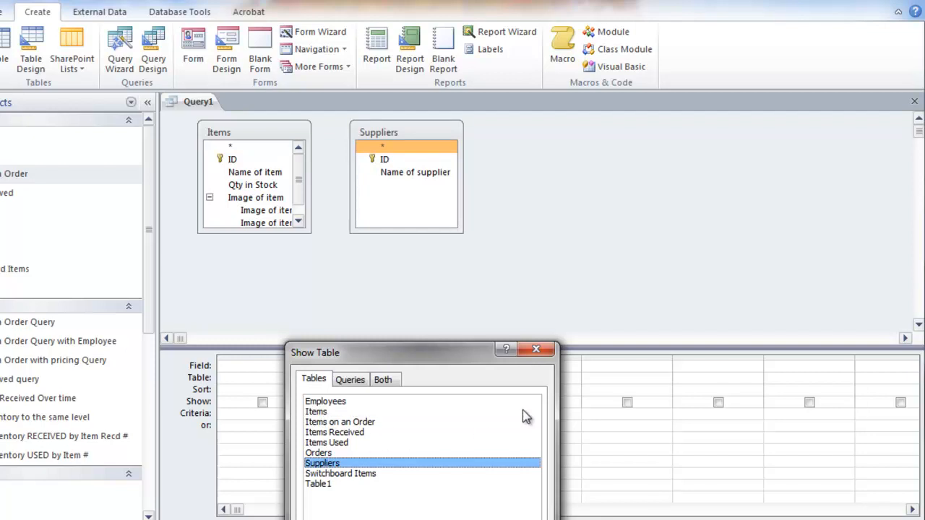
mouse_move(436, 504)
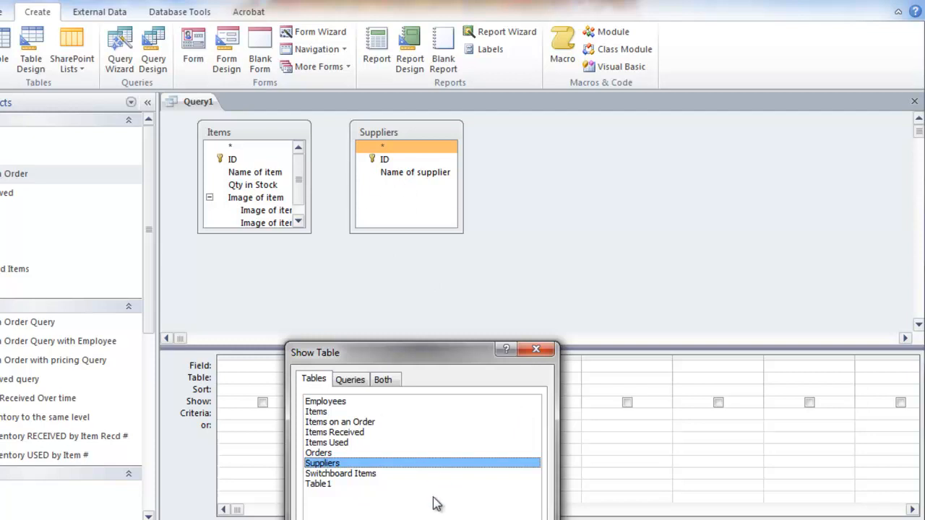
mouse_move(331, 443)
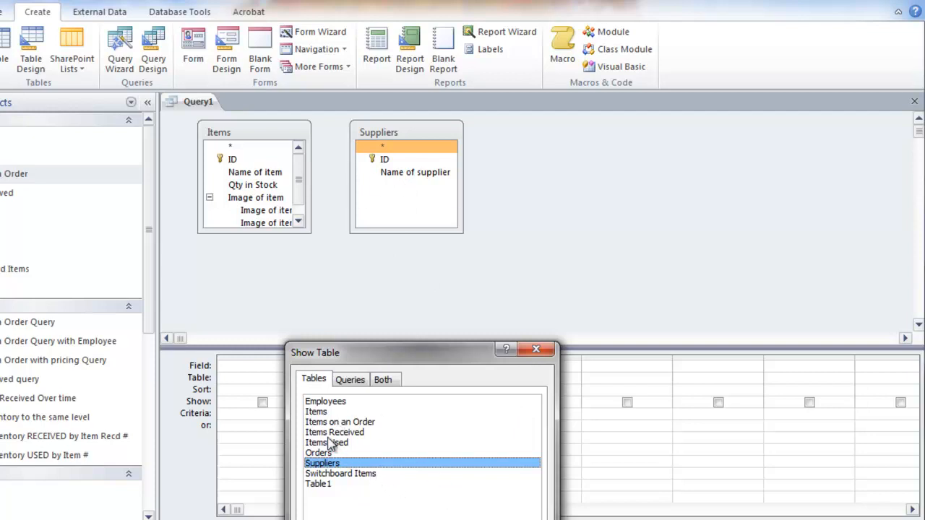
double_click(340, 422)
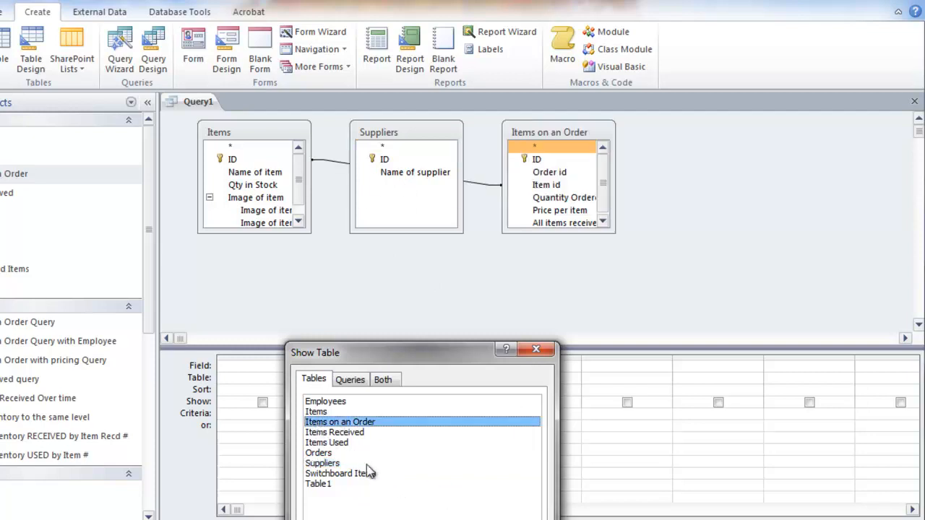
double_click(318, 453)
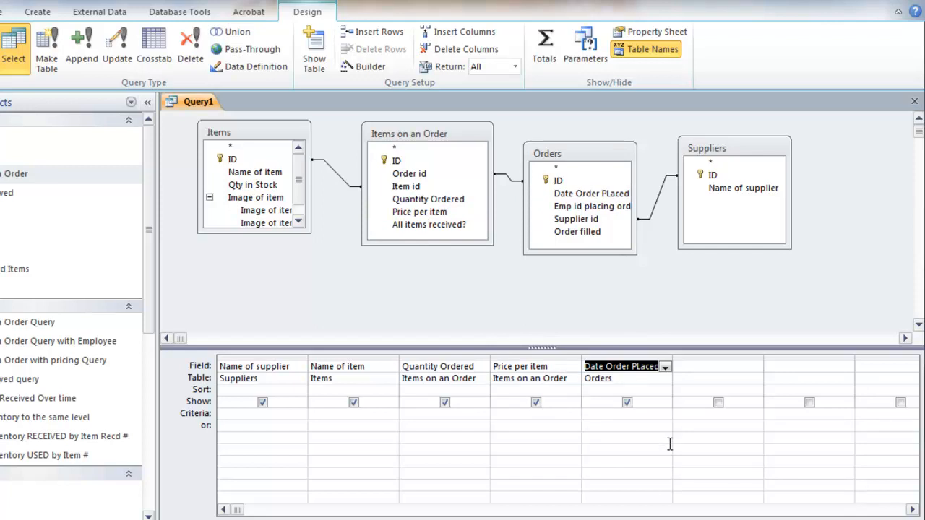
mouse_move(289, 238)
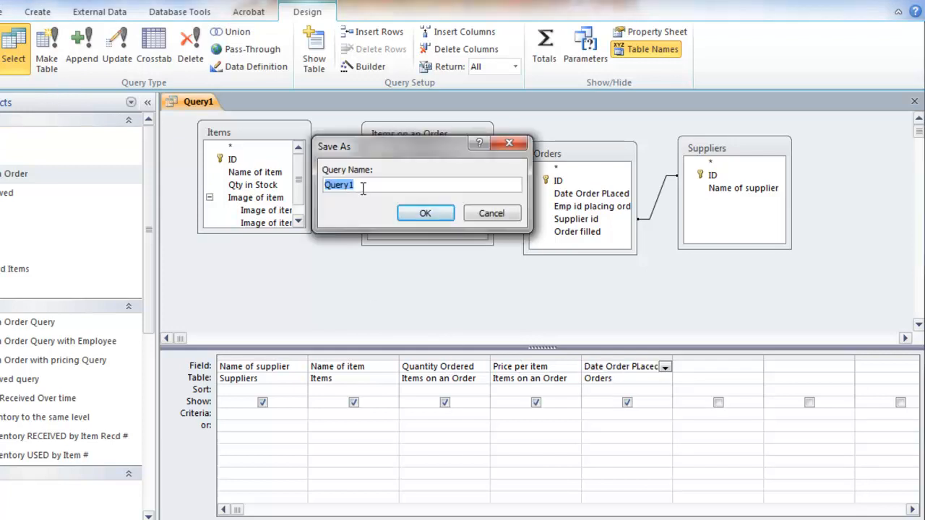
Step: Save the five-field query under the name 'Items on order'
type("Items on order")
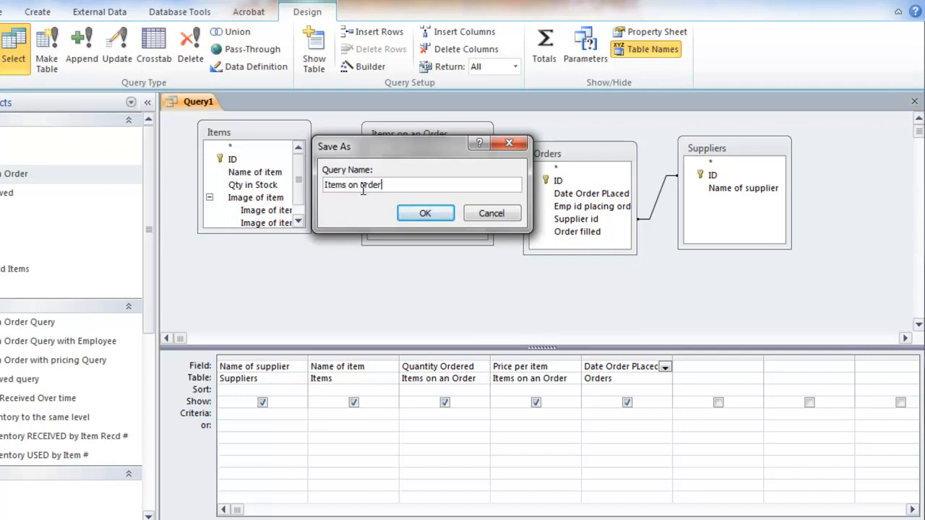
left_click(425, 213)
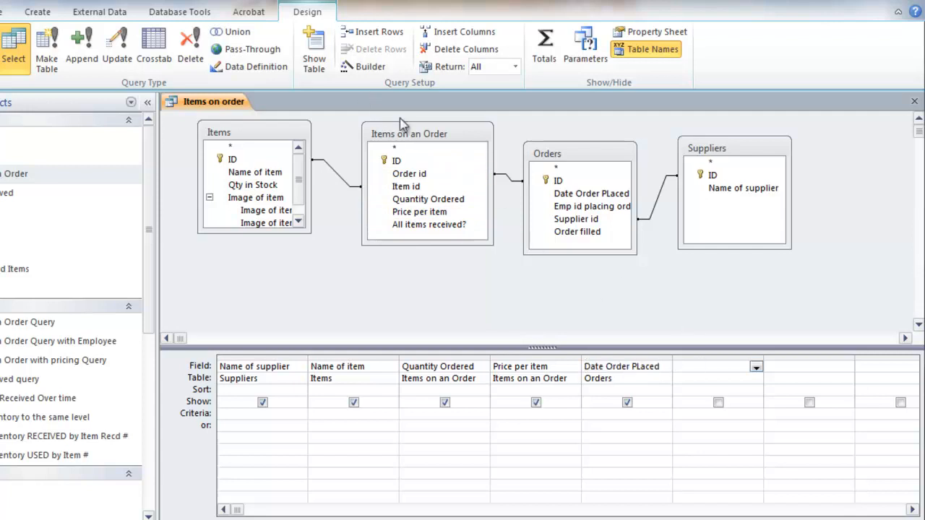
Step: Add a Total column computing Price per item * Quantity Ordered with the expression builder
left_click(366, 66)
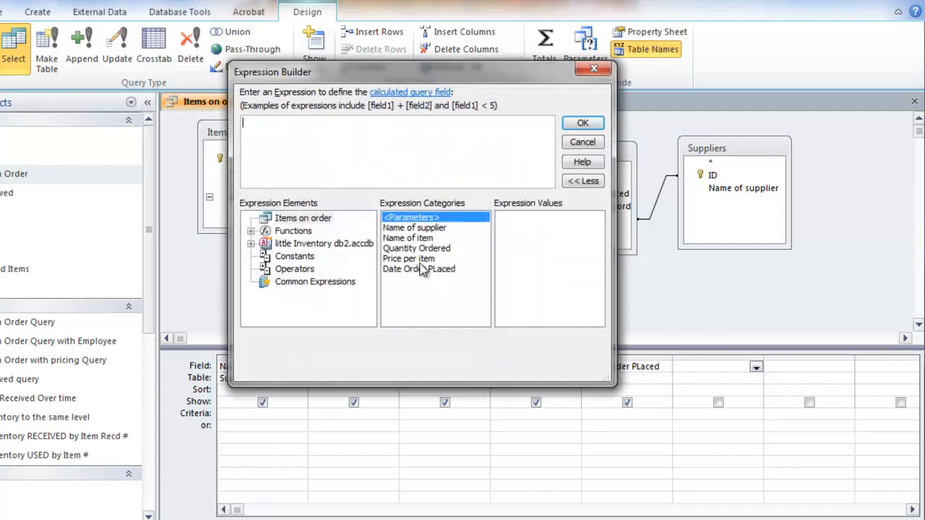
double_click(408, 258)
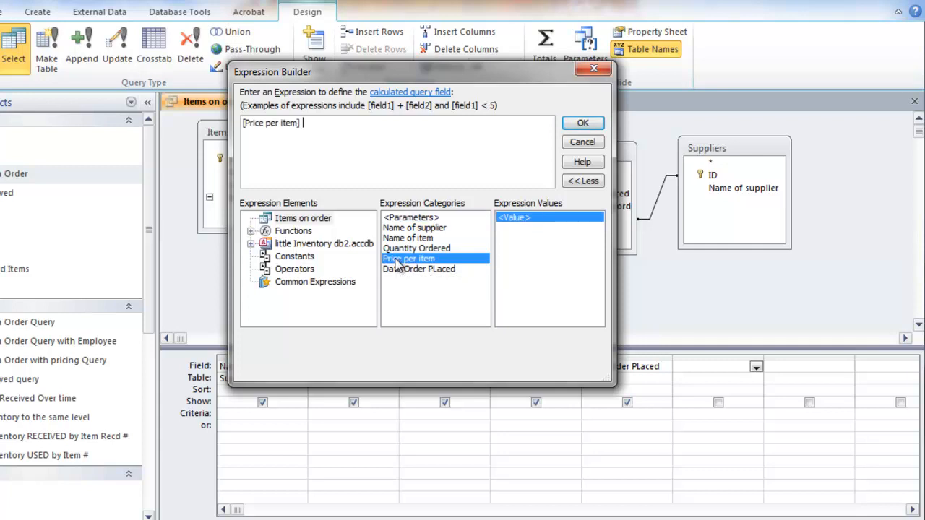
type("*/")
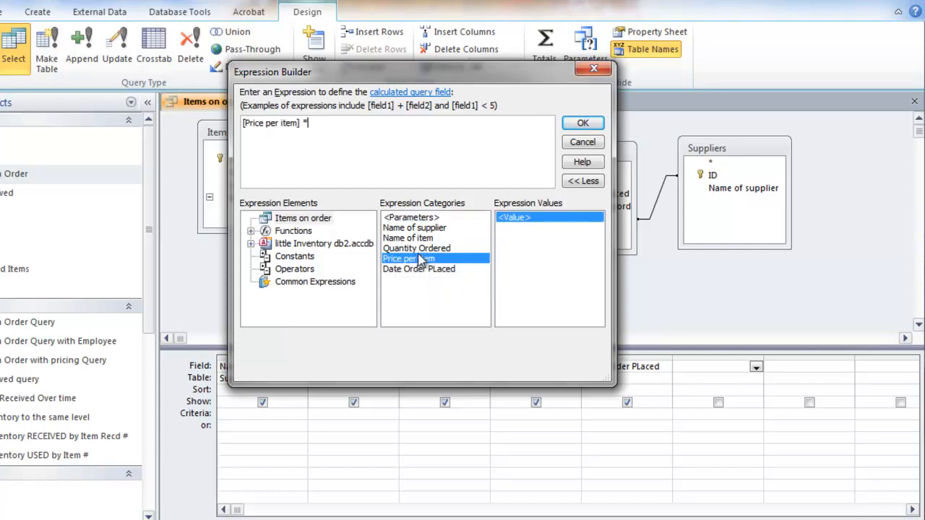
double_click(416, 248)
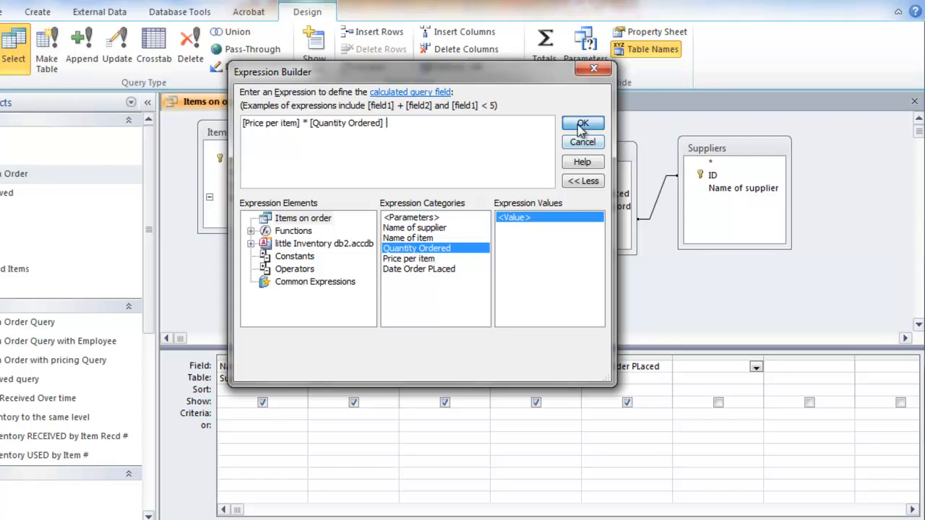
left_click(582, 124)
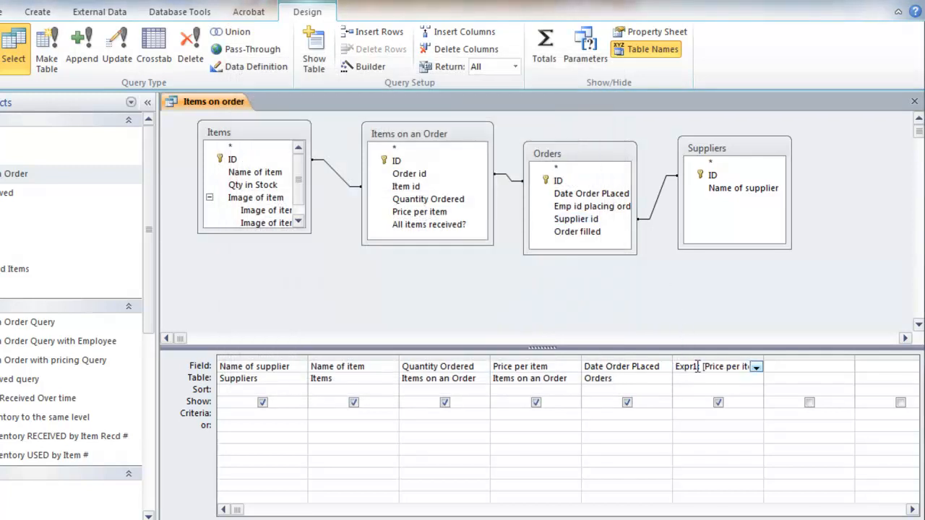
type("To")
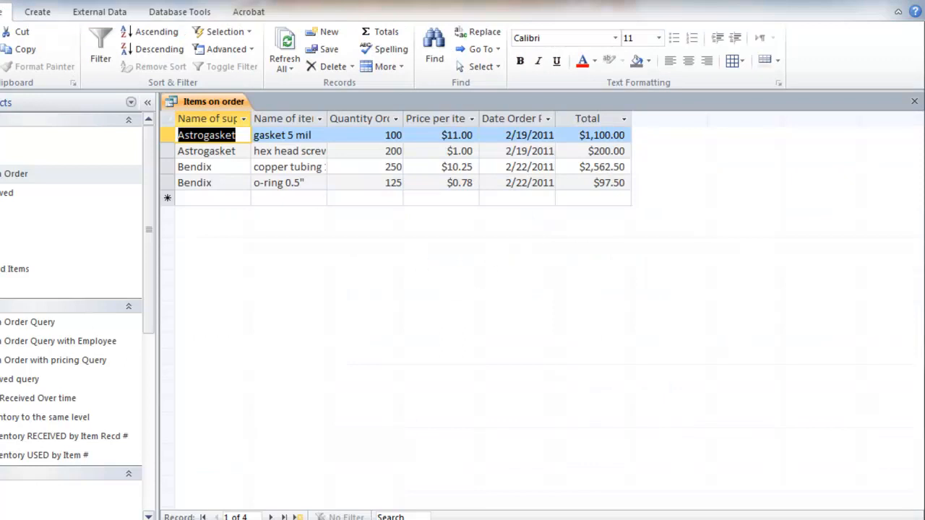
mouse_move(306, 297)
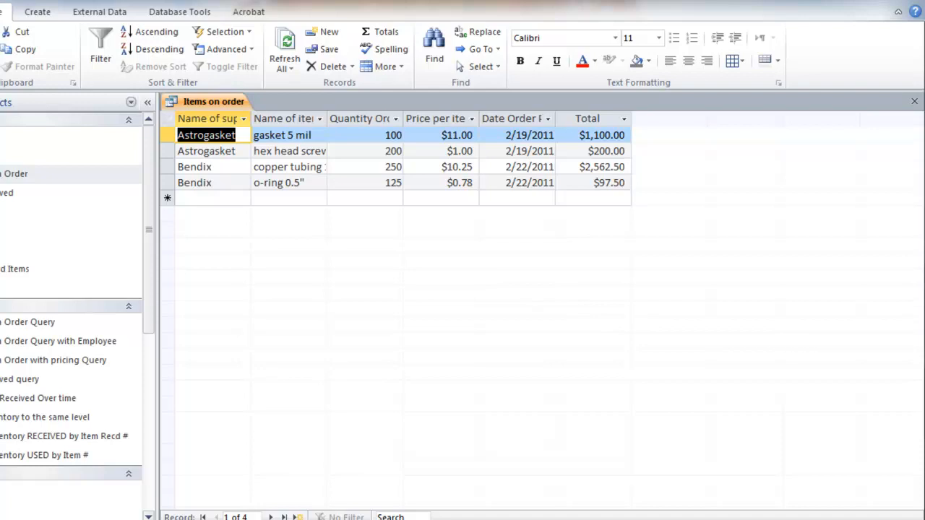
mouse_move(595, 151)
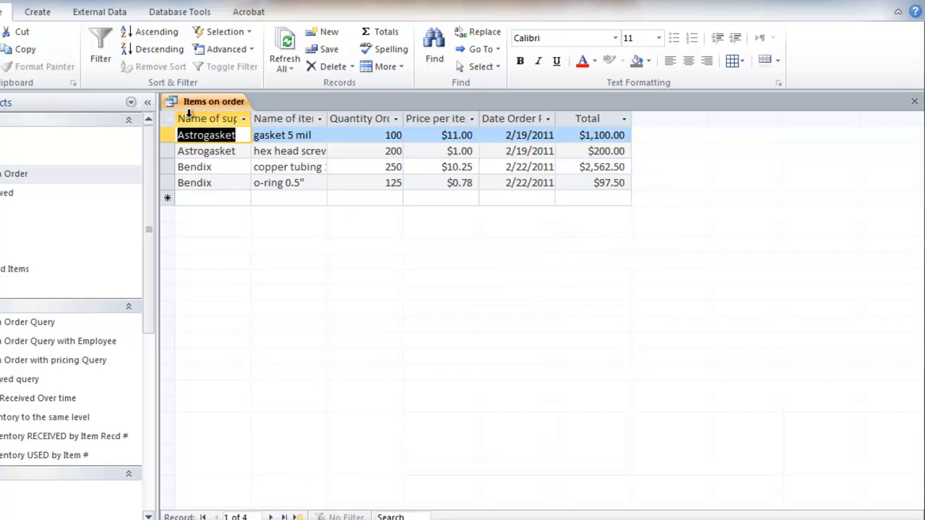
mouse_move(357, 204)
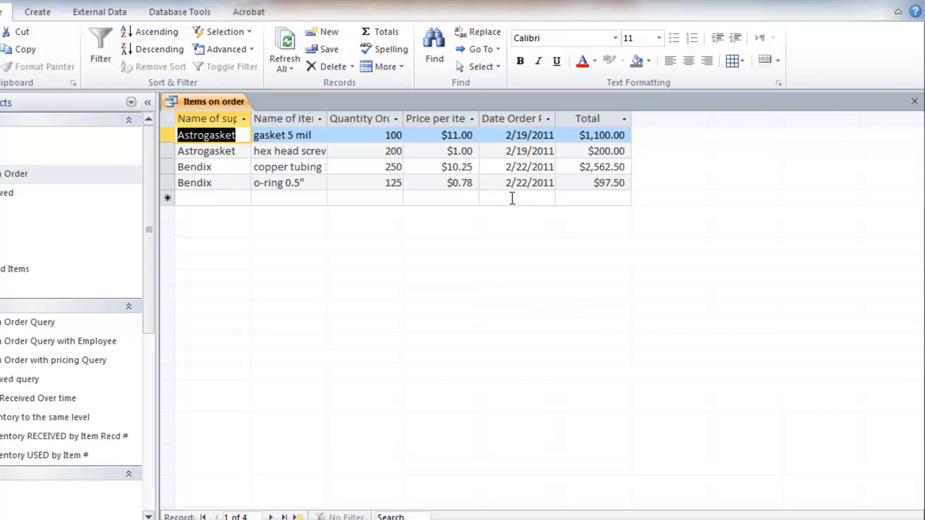
mouse_move(532, 141)
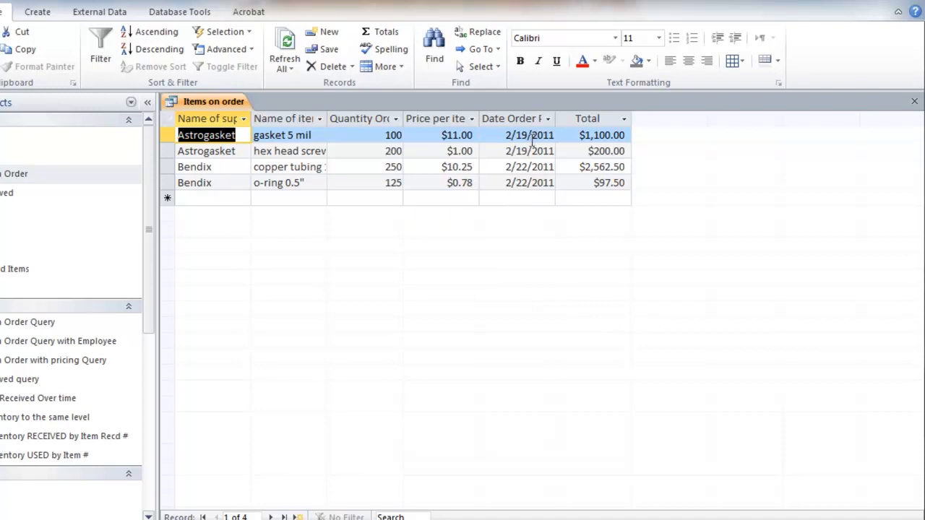
mouse_move(522, 165)
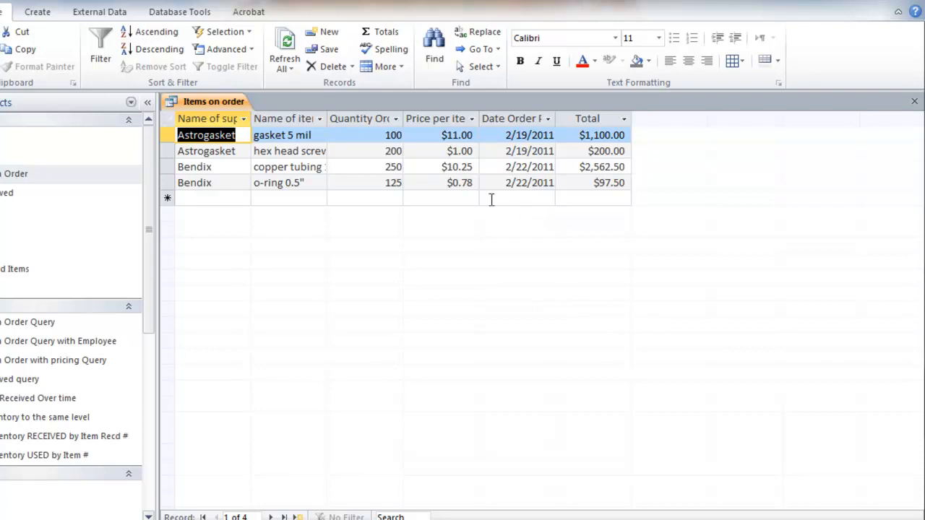
mouse_move(336, 153)
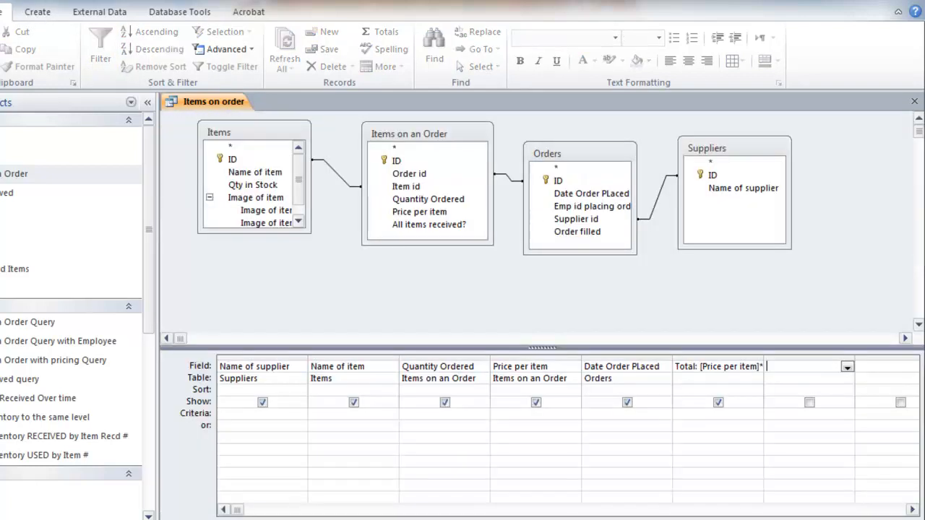
mouse_move(613, 421)
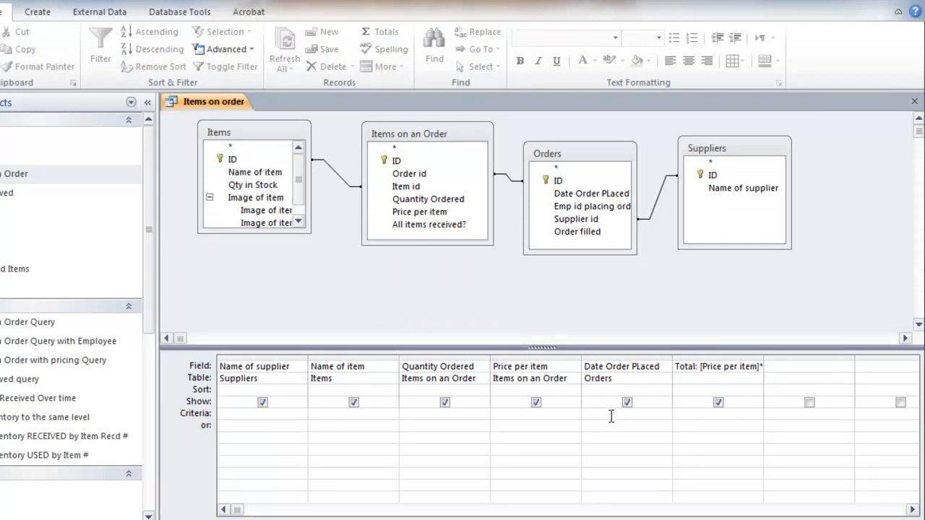
Step: Enter a Between 2/1/2011 And … criterion under Date Order PLaced for February 2011
type("between")
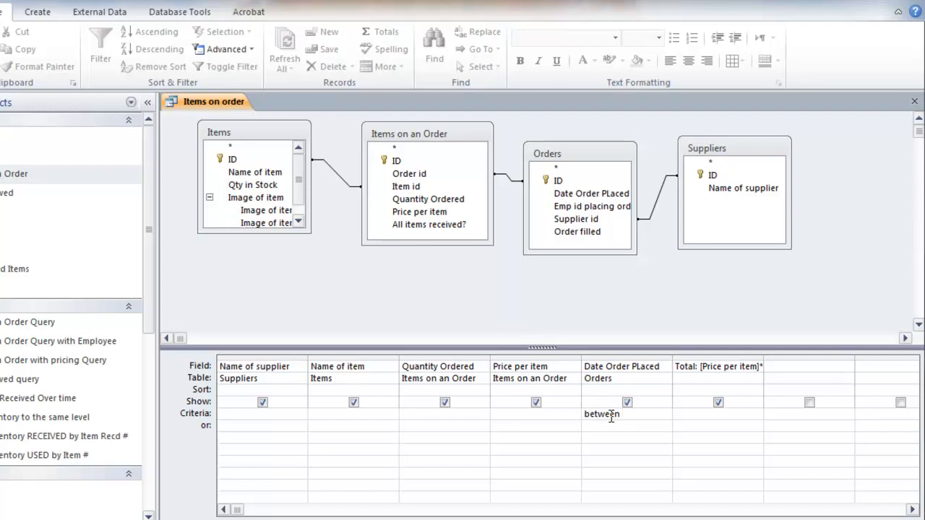
type("2/1")
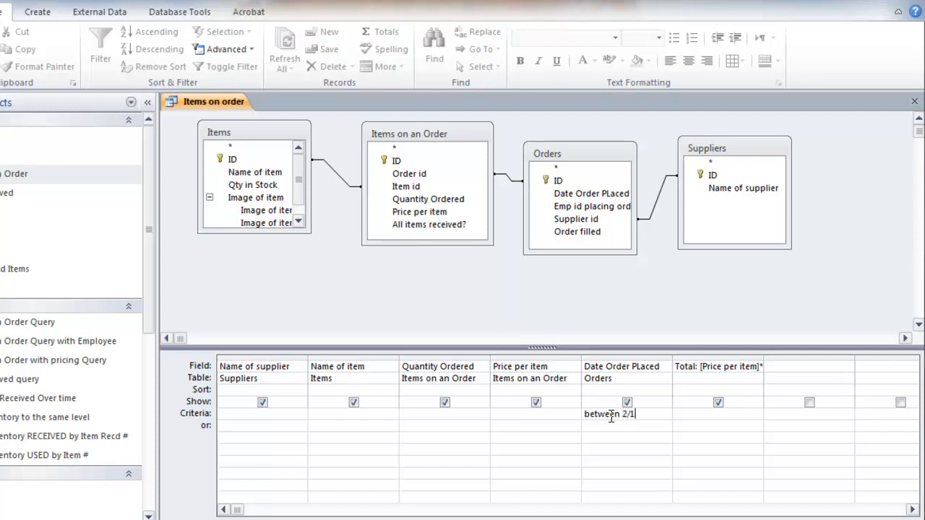
type("/2011 and")
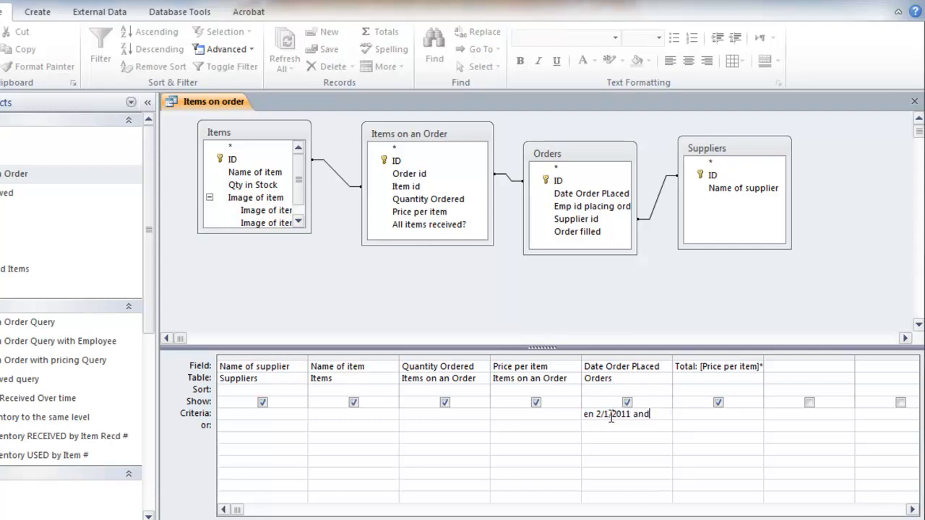
type("2/")
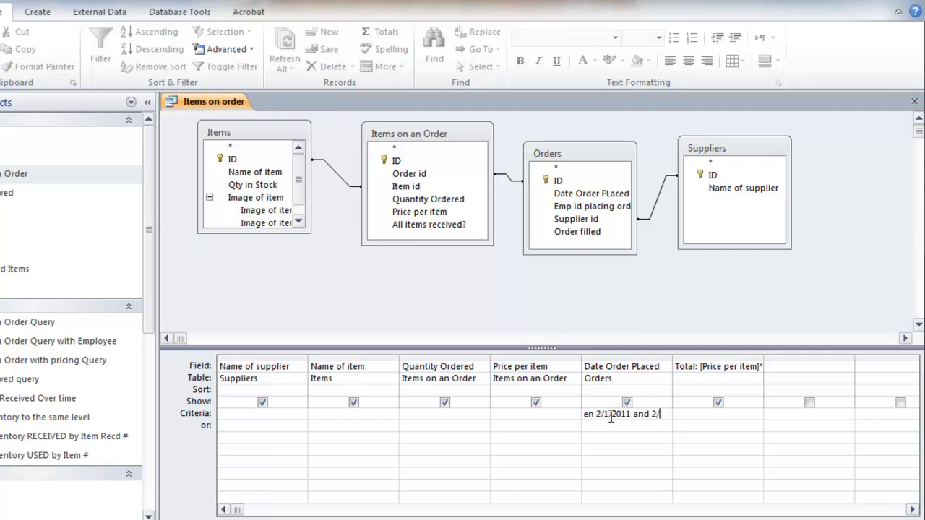
type("2")
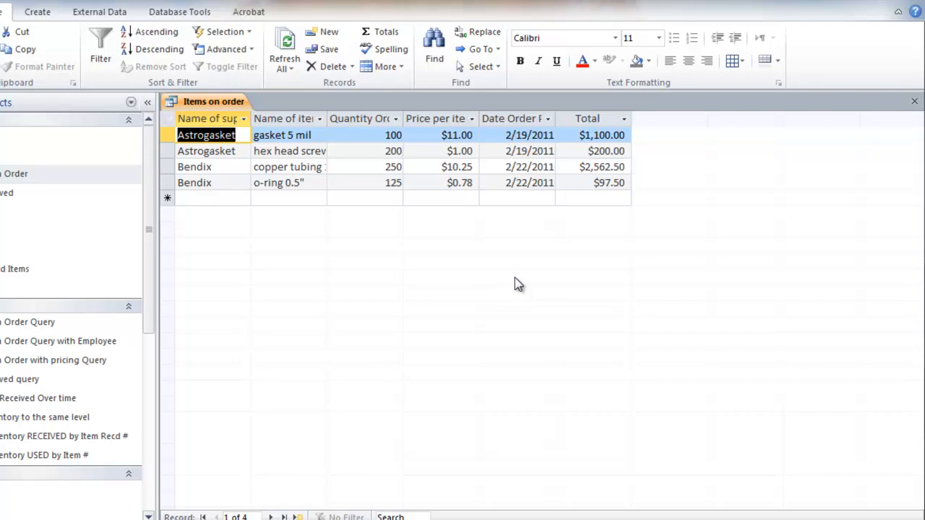
mouse_move(206, 187)
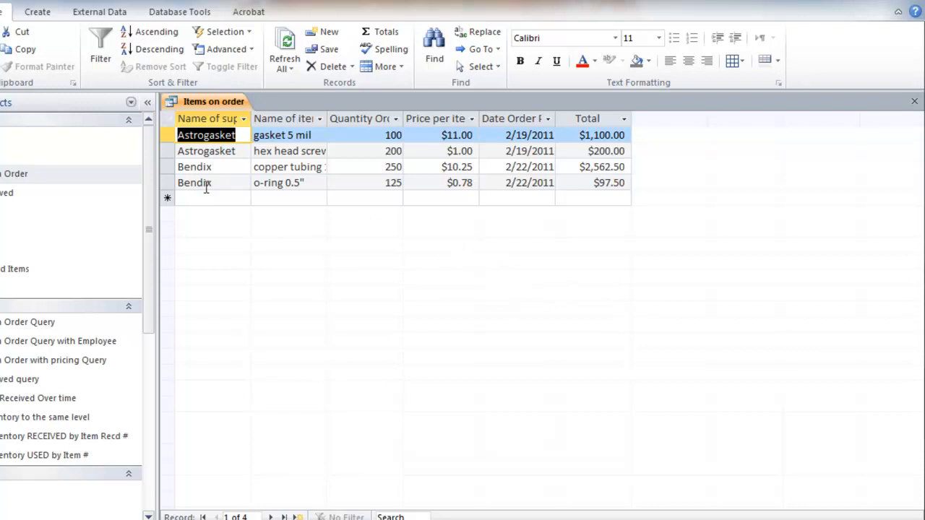
Step: Save the Items on order query and create a report from it
left_click(37, 12)
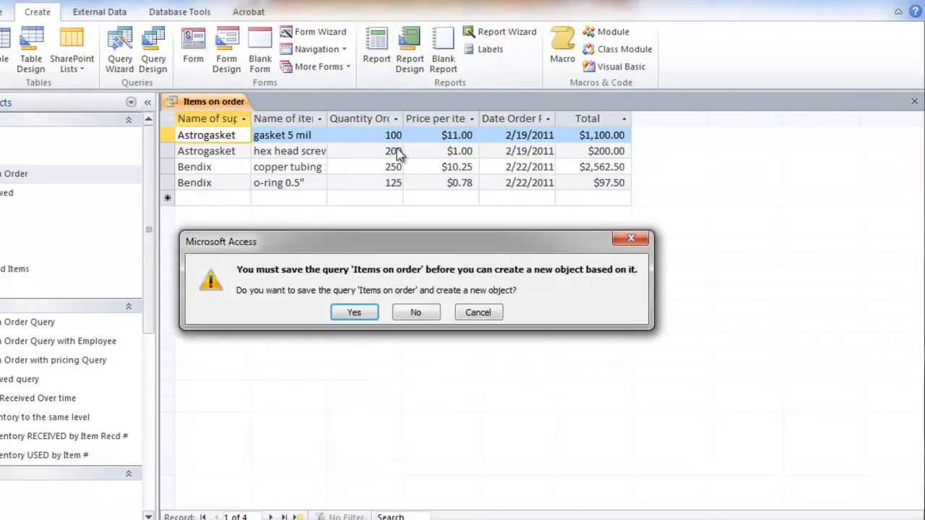
left_click(354, 312)
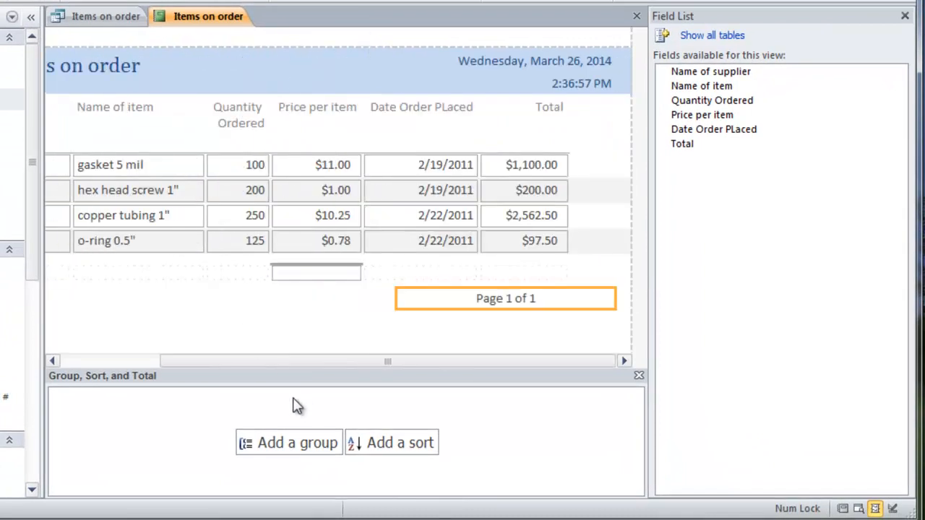
mouse_move(242, 382)
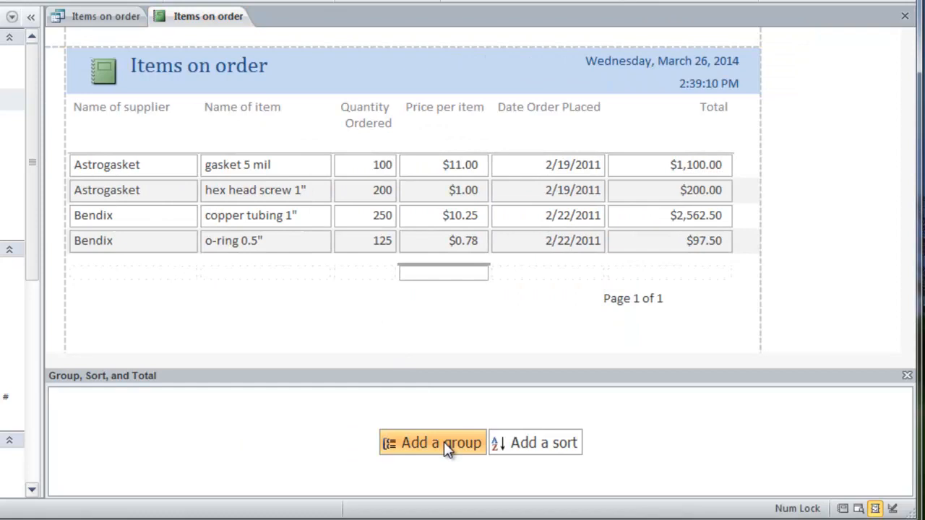
Step: Group the report by Name of supplier with a subtotal of the Total field per supplier
left_click(432, 443)
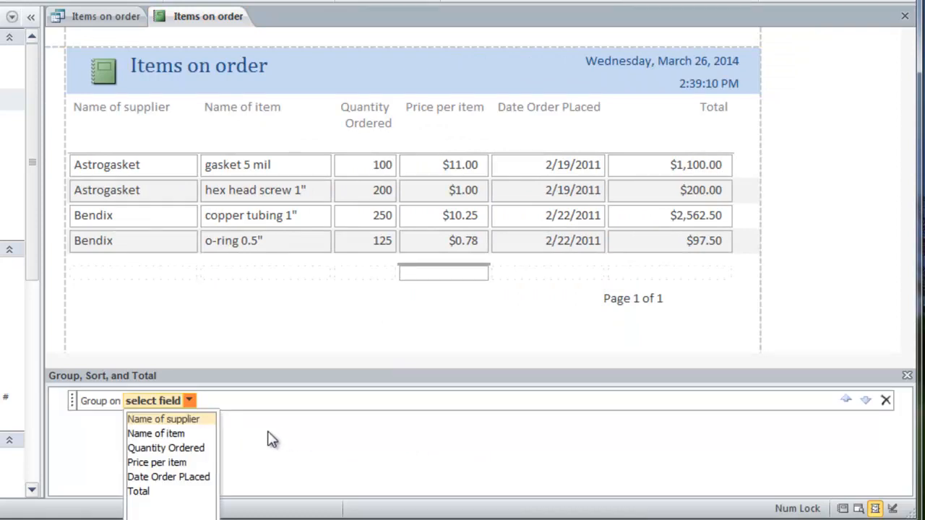
left_click(164, 419)
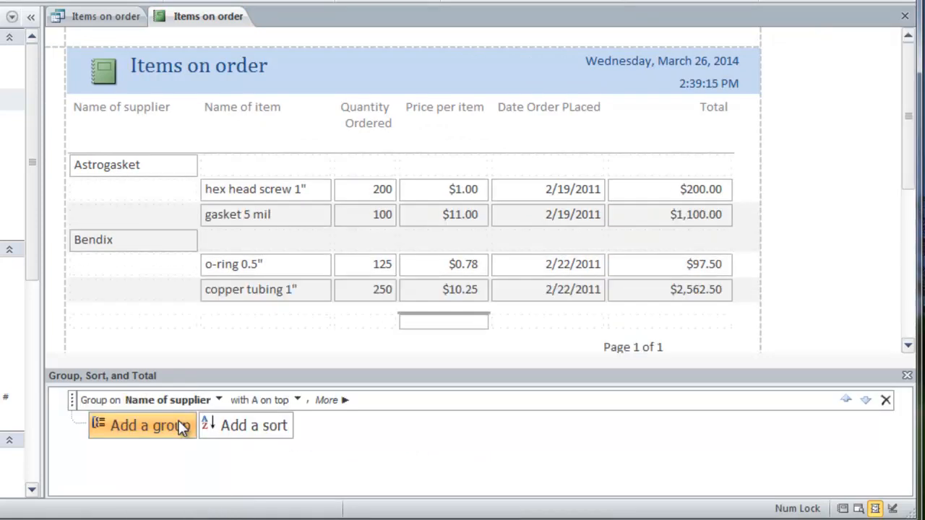
mouse_move(333, 400)
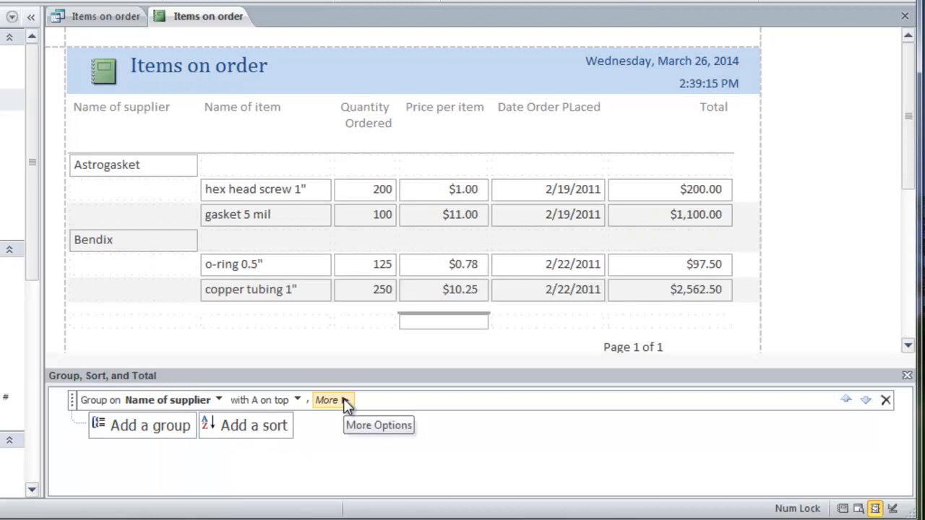
left_click(327, 400)
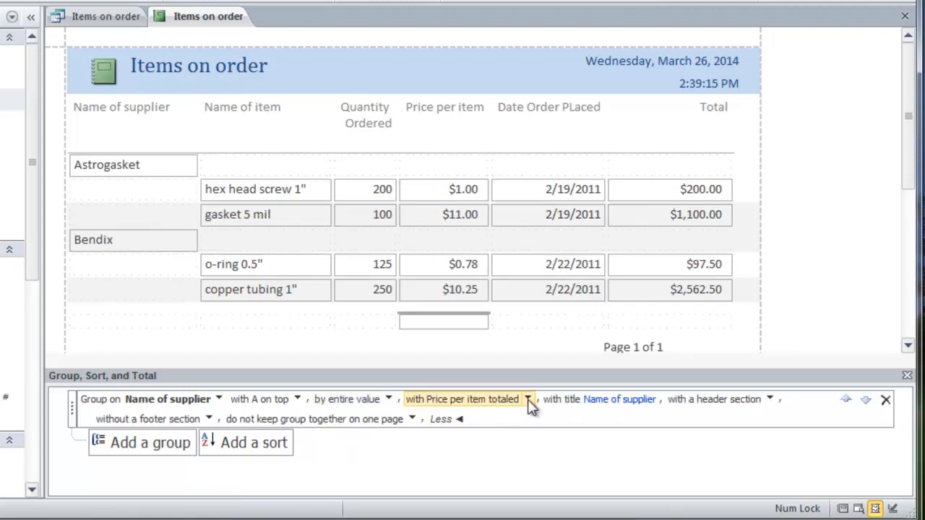
left_click(529, 399)
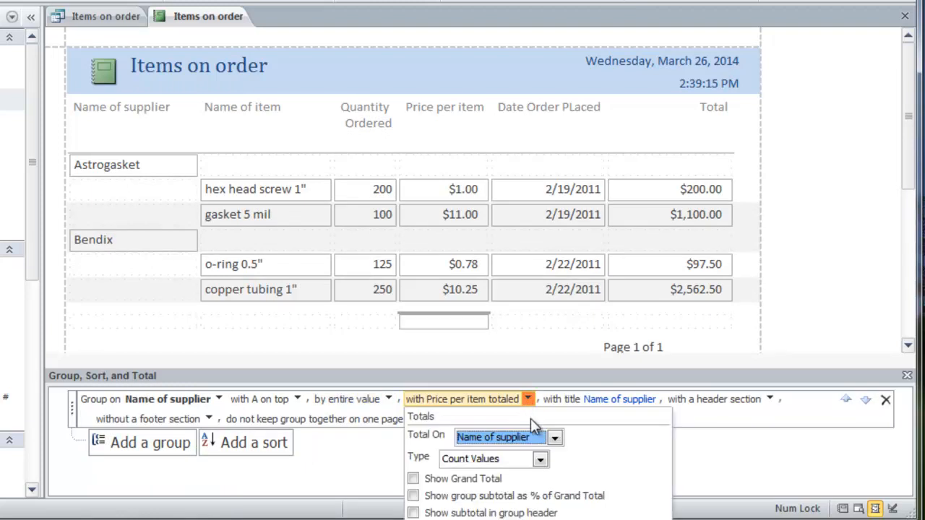
left_click(554, 437)
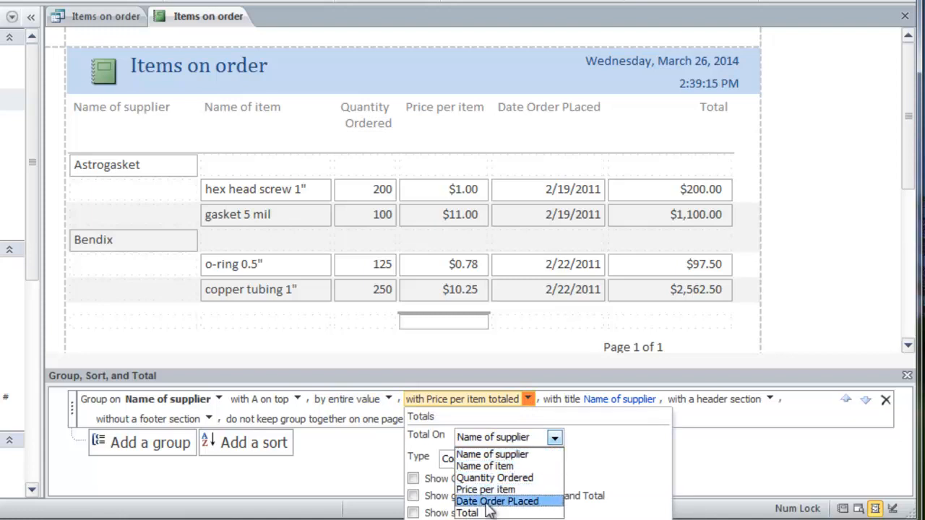
left_click(467, 502)
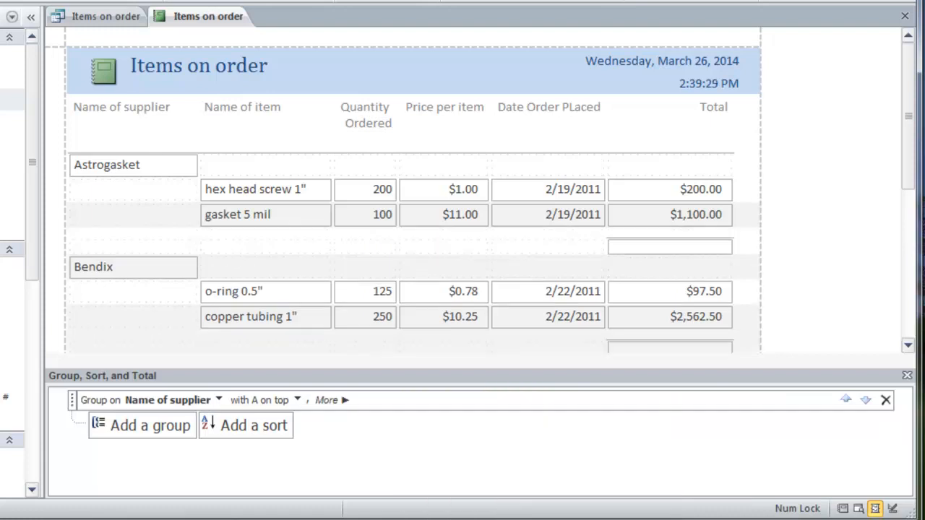
Step: Select the empty cell beside Astrogasket's $1,300.00 subtotal in Layout View
left_click(421, 254)
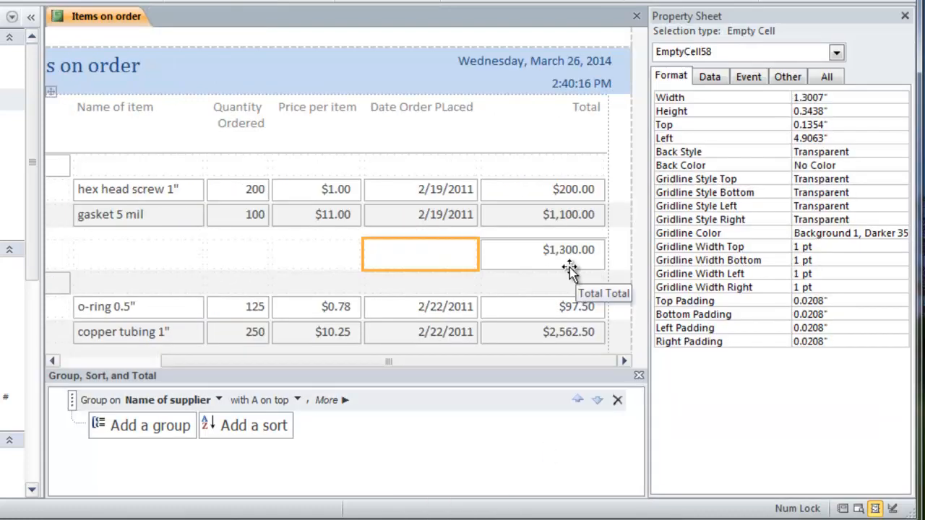
mouse_move(538, 260)
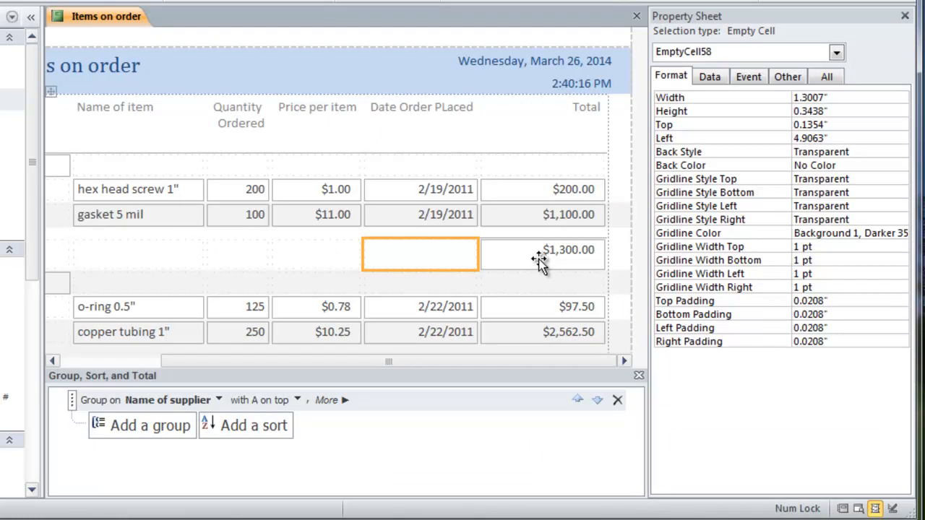
mouse_move(367, 257)
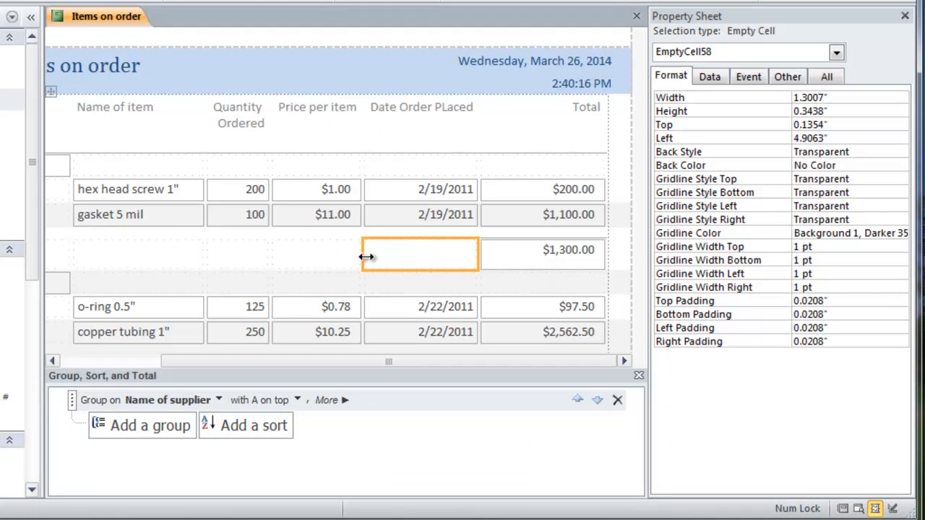